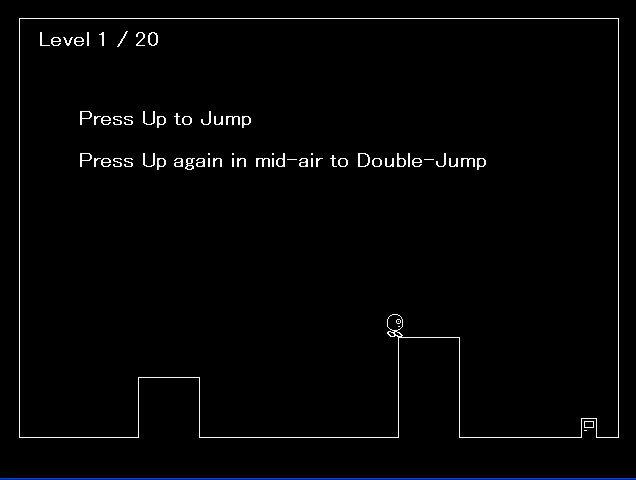
pyautogui.press('Right')
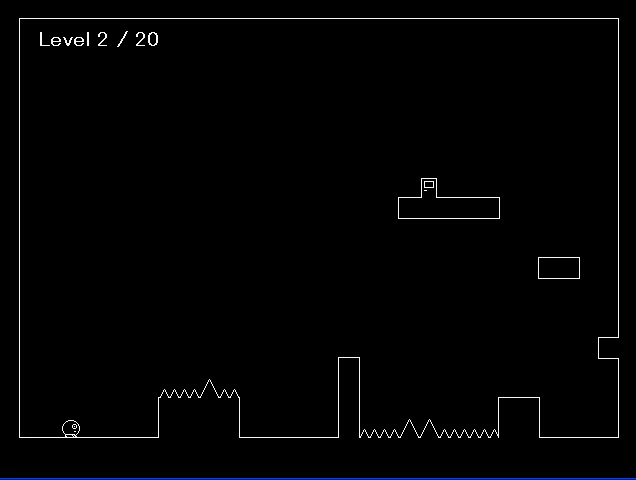
pyautogui.press('Right')
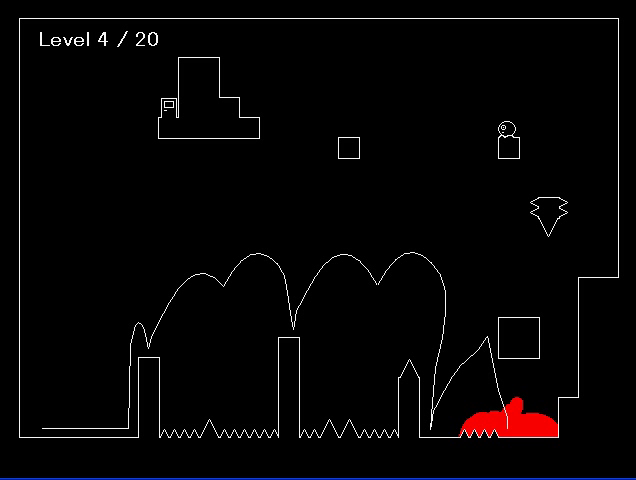
pyautogui.press('Left')
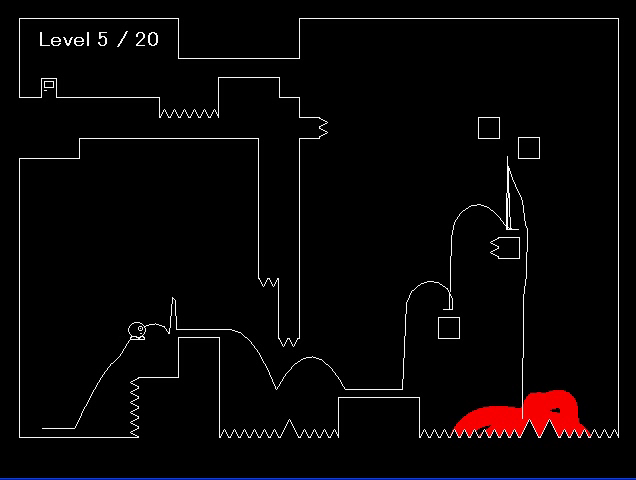
pyautogui.press('Right')
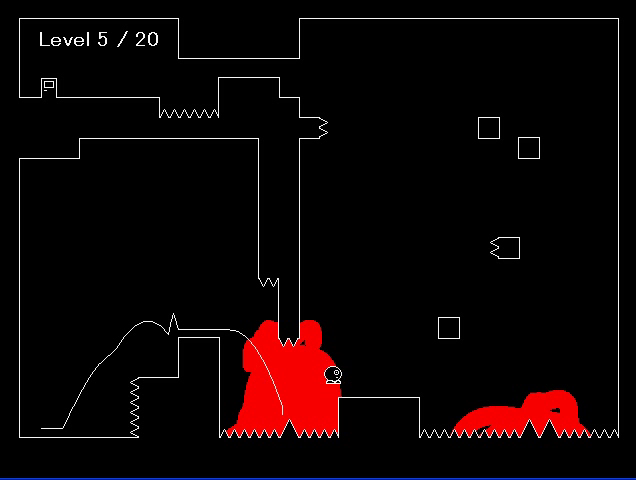
pyautogui.press('Right')
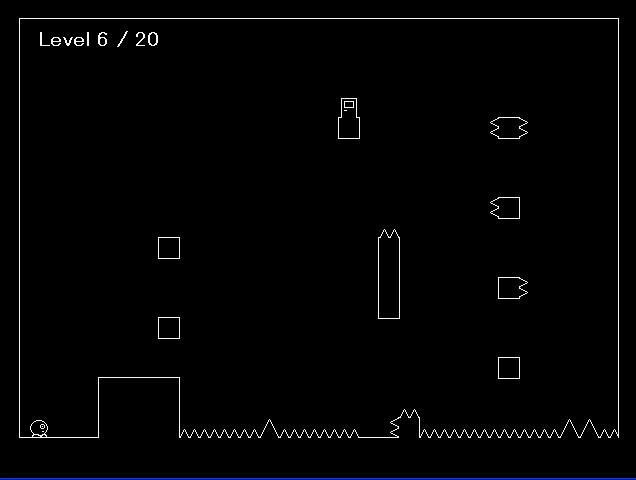
pyautogui.press('up')
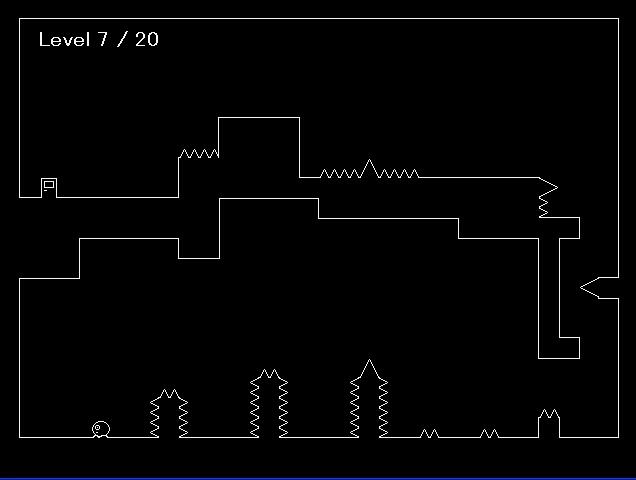
pyautogui.press('Right')
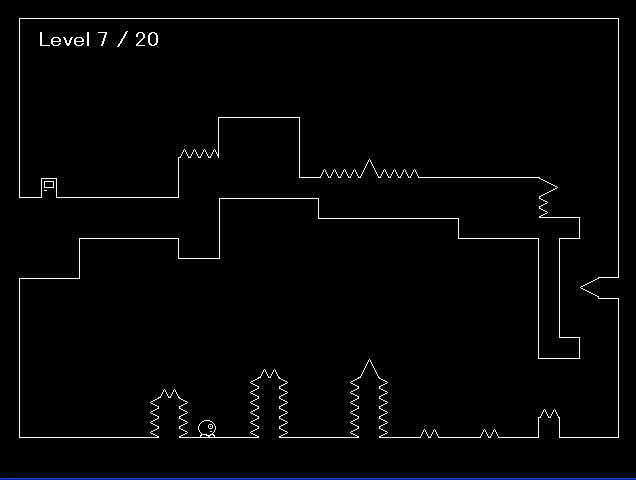
pyautogui.press('Right')
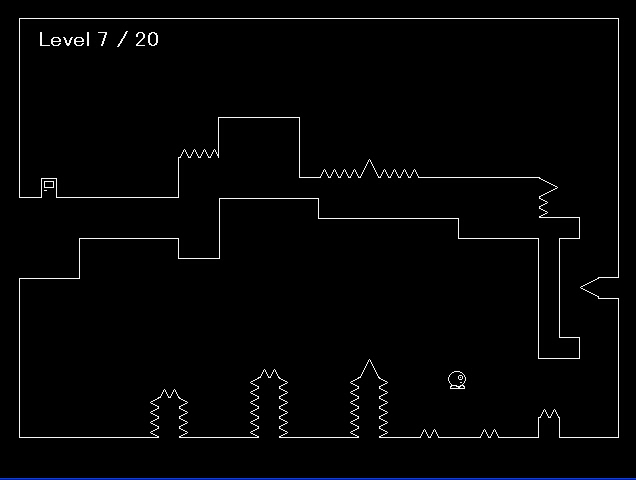
pyautogui.press('Right')
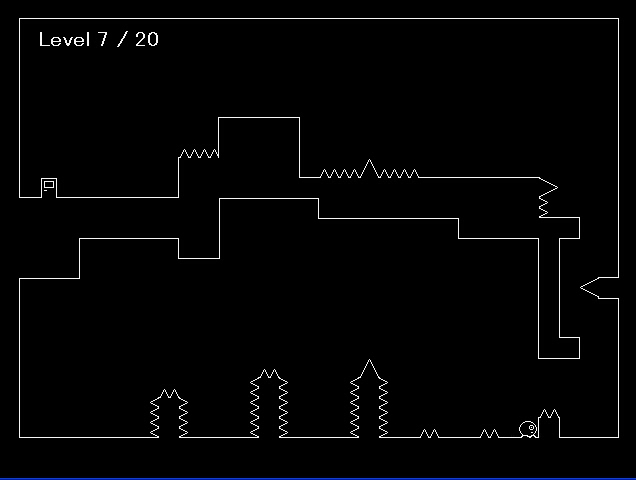